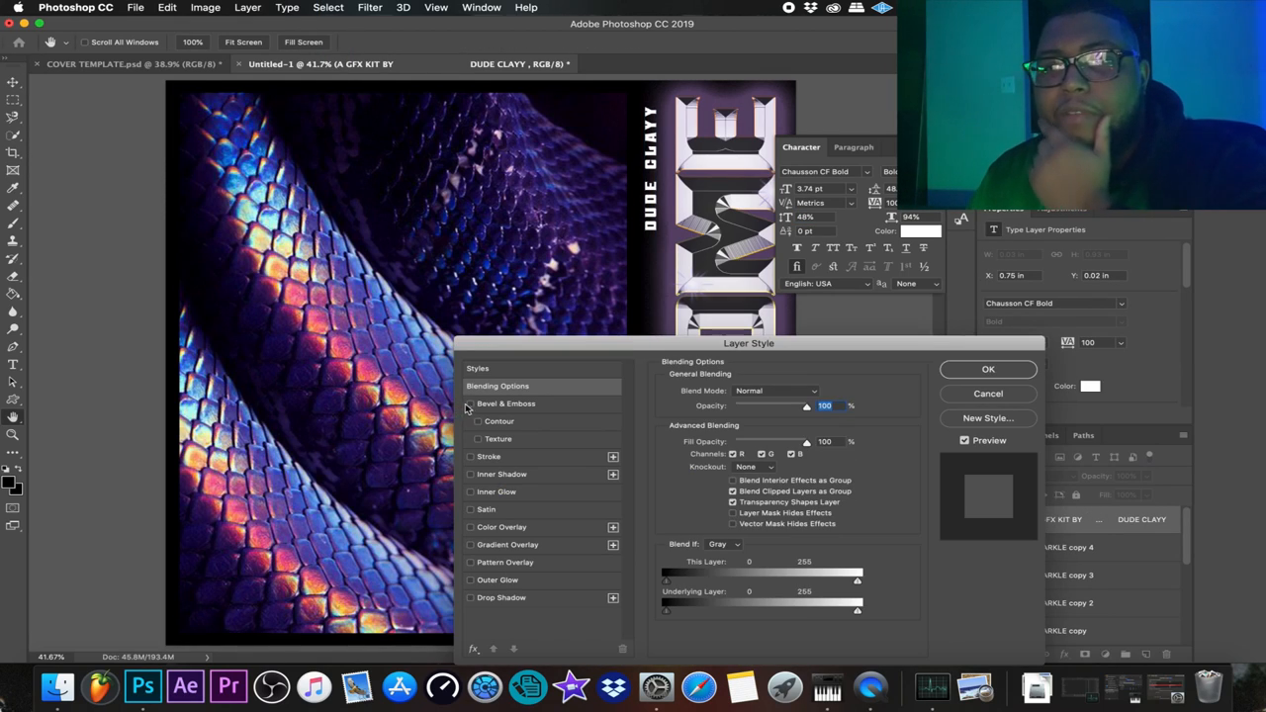
- Enable Bevel & Emboss on the 'DUDE CLAYY' text layer, revealing its settings
left_click(471, 404)
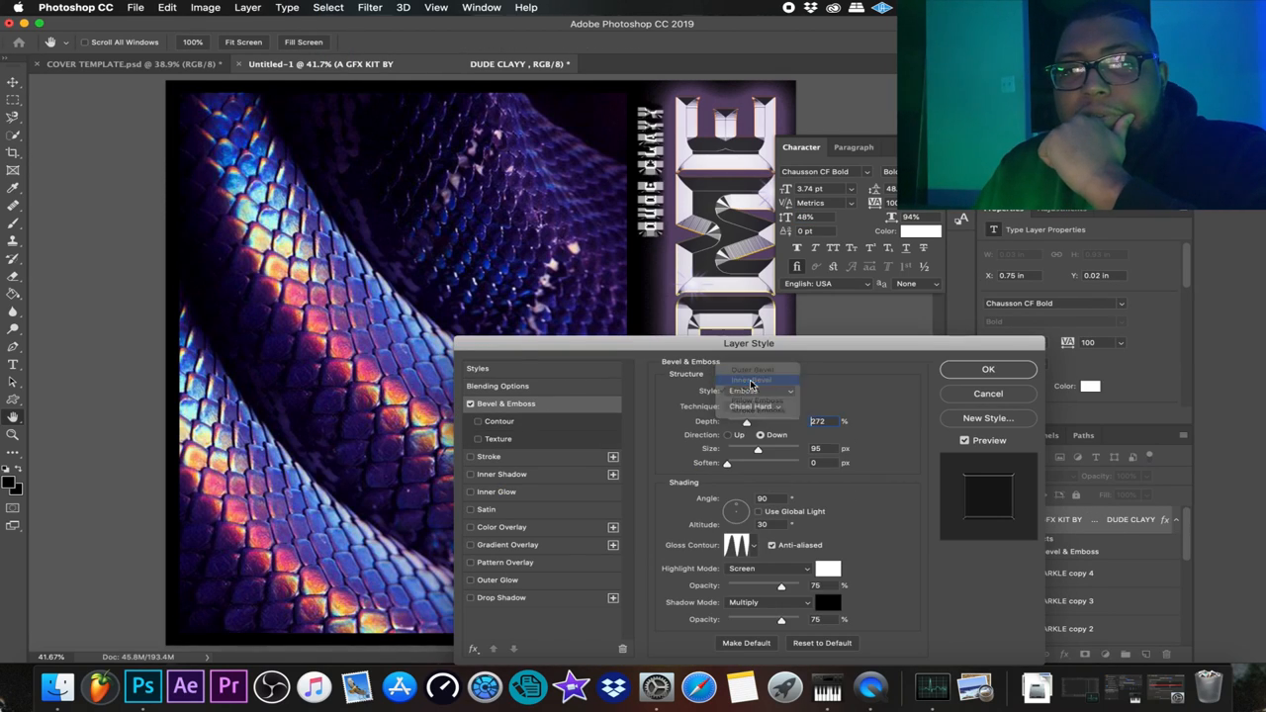